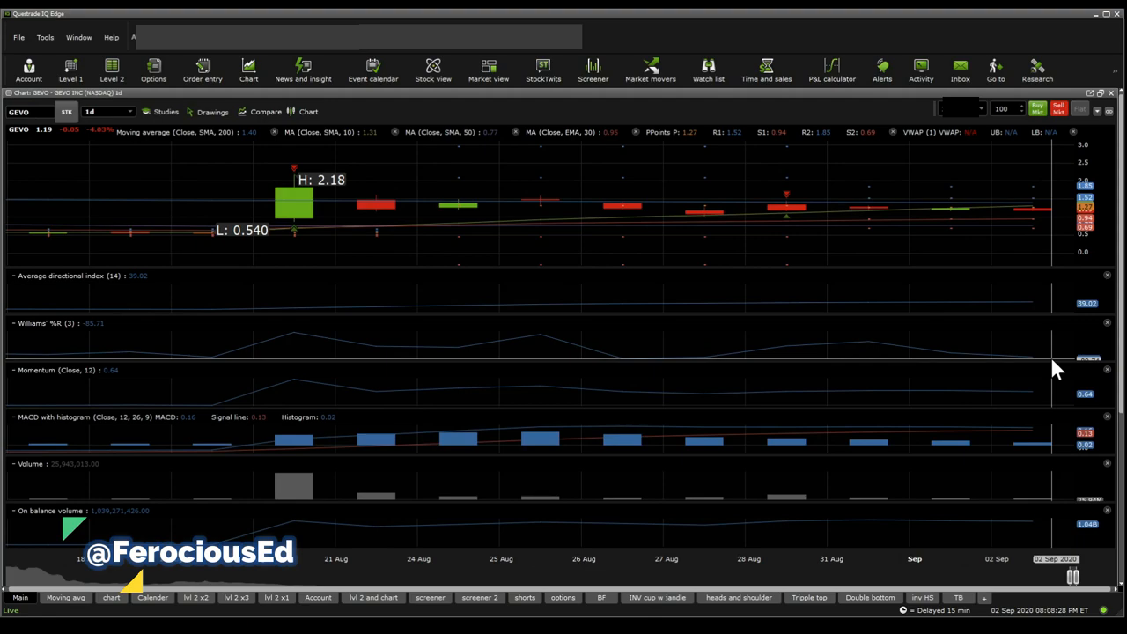
mouse_move(1030, 314)
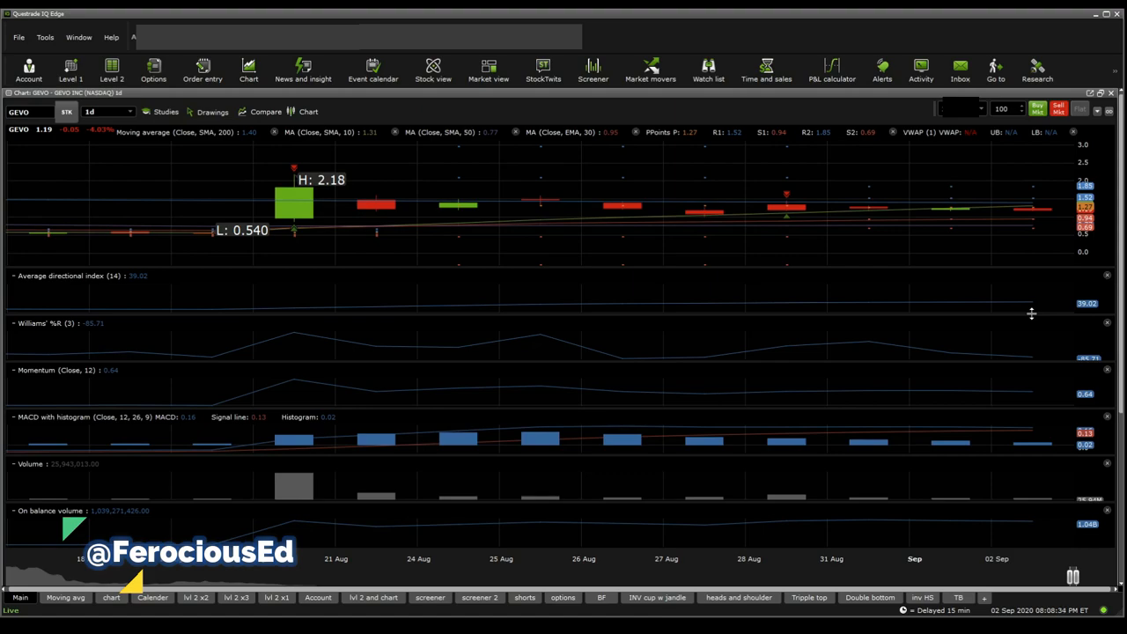
mouse_move(1035, 246)
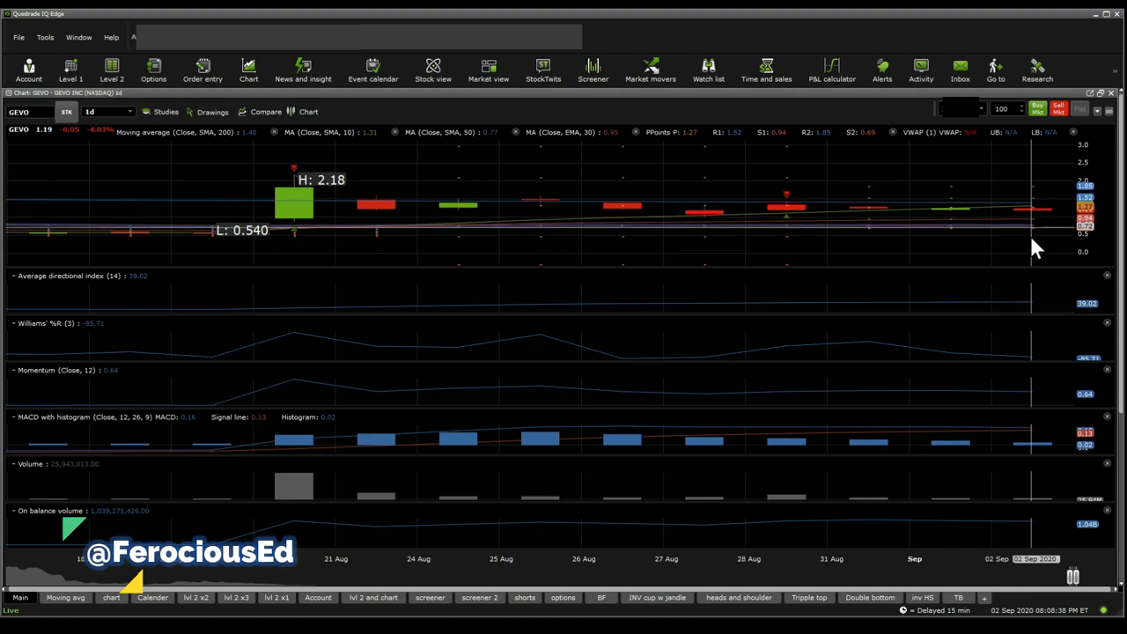
mouse_move(1057, 403)
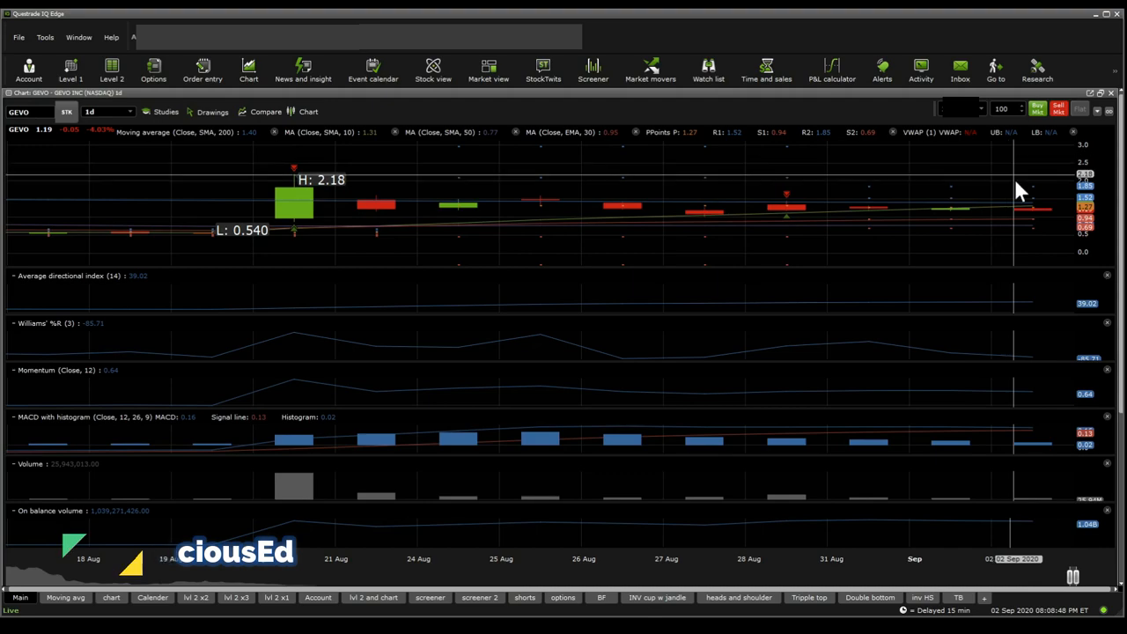
mouse_move(748, 236)
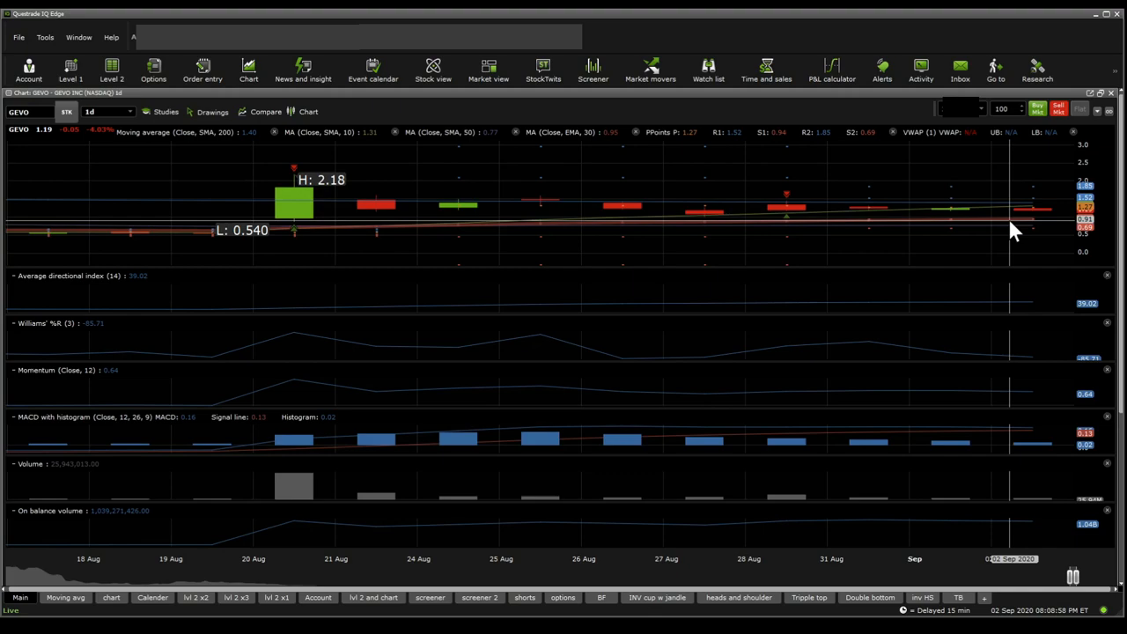
mouse_move(1033, 289)
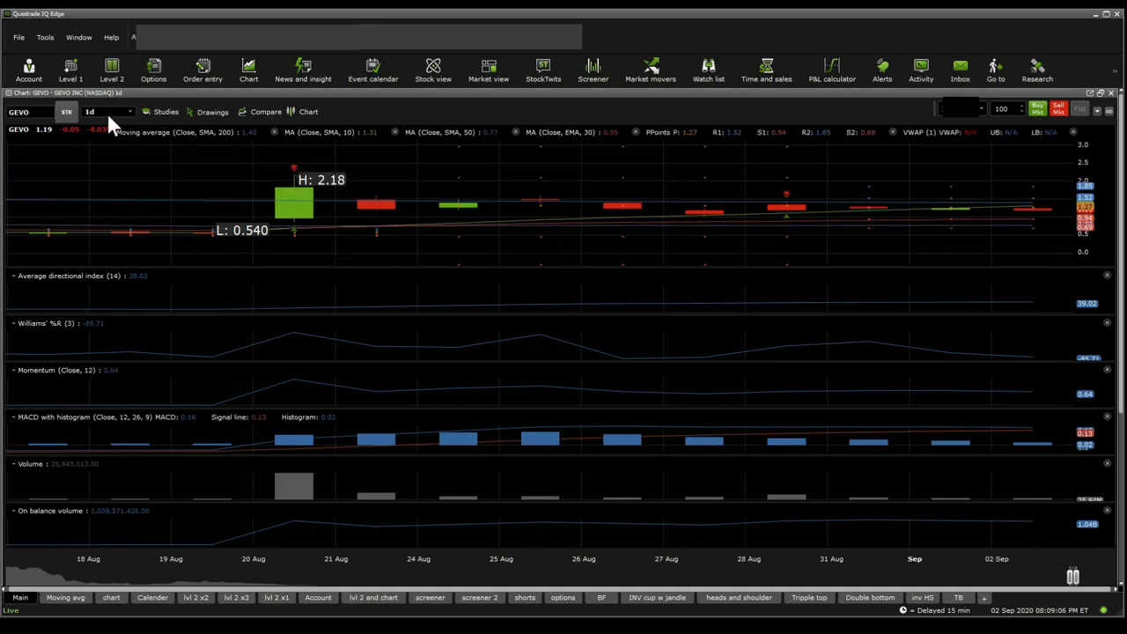
mouse_move(123, 150)
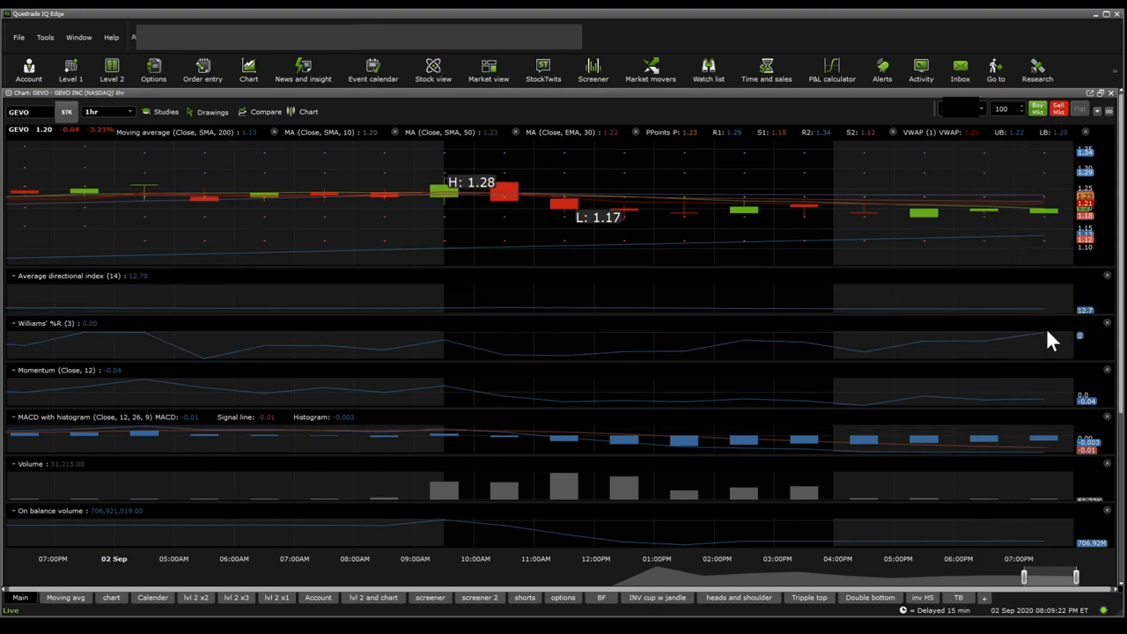
mouse_move(1039, 313)
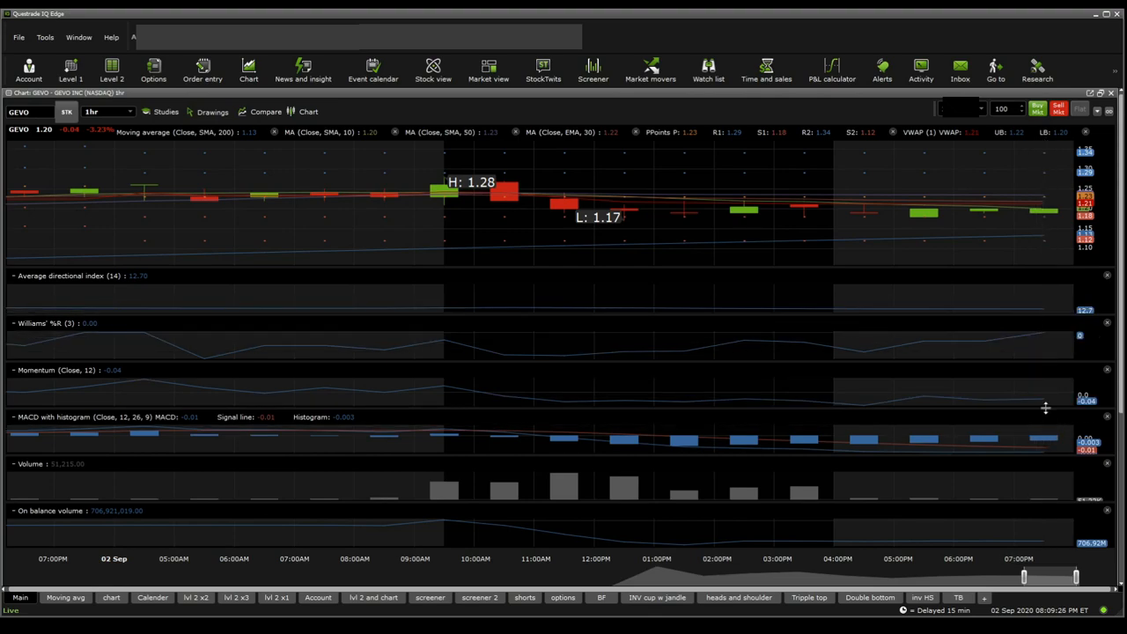
mouse_move(1047, 407)
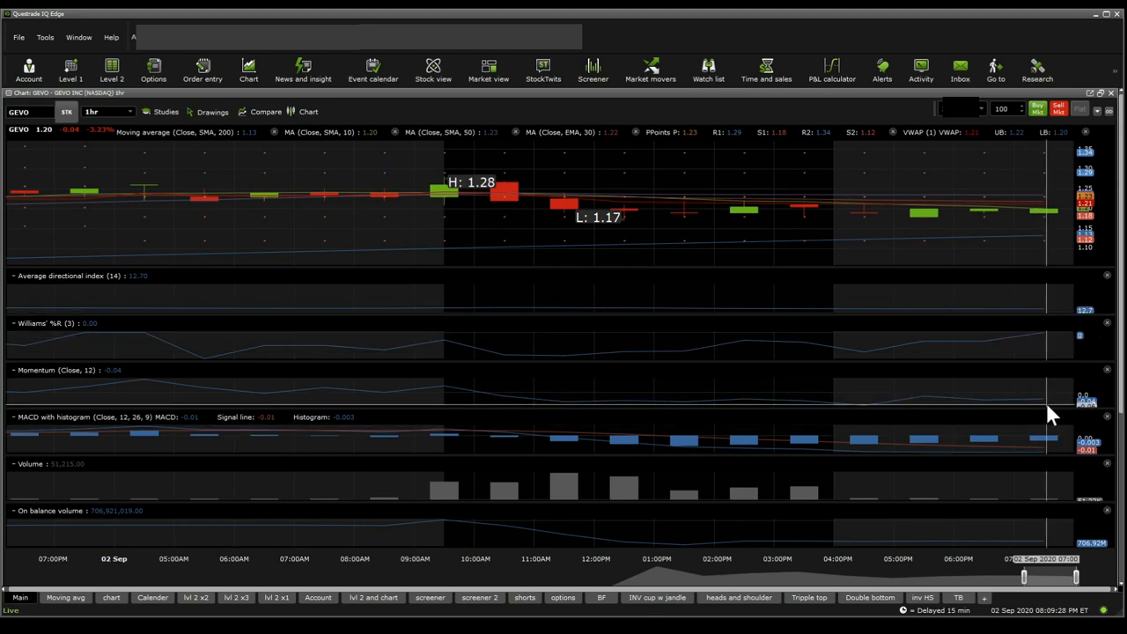
mouse_move(898, 250)
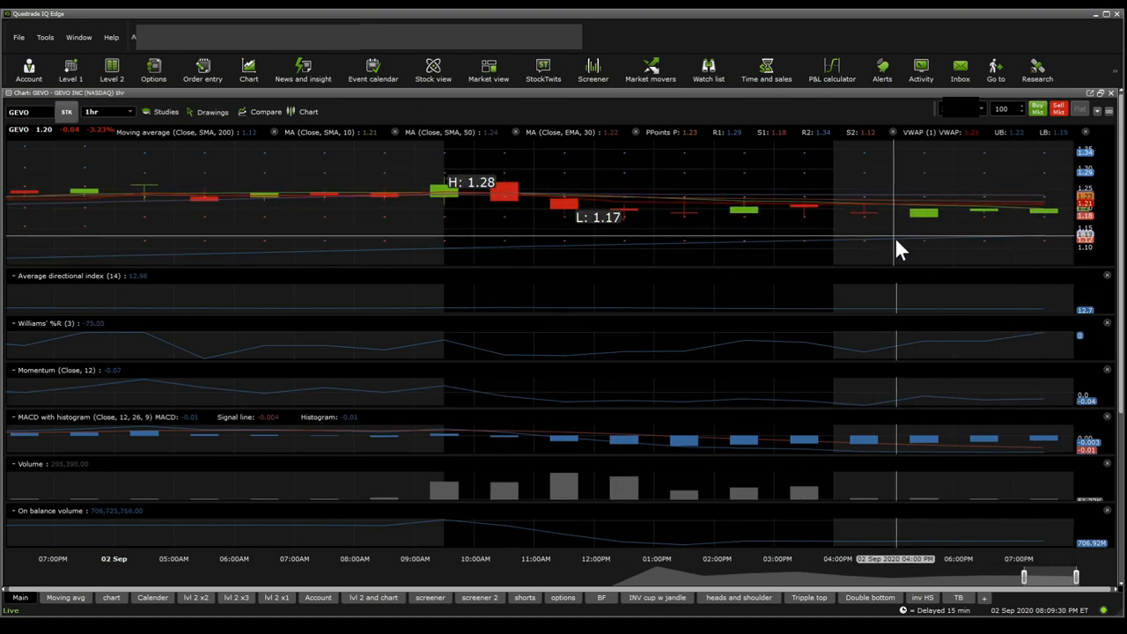
mouse_move(916, 192)
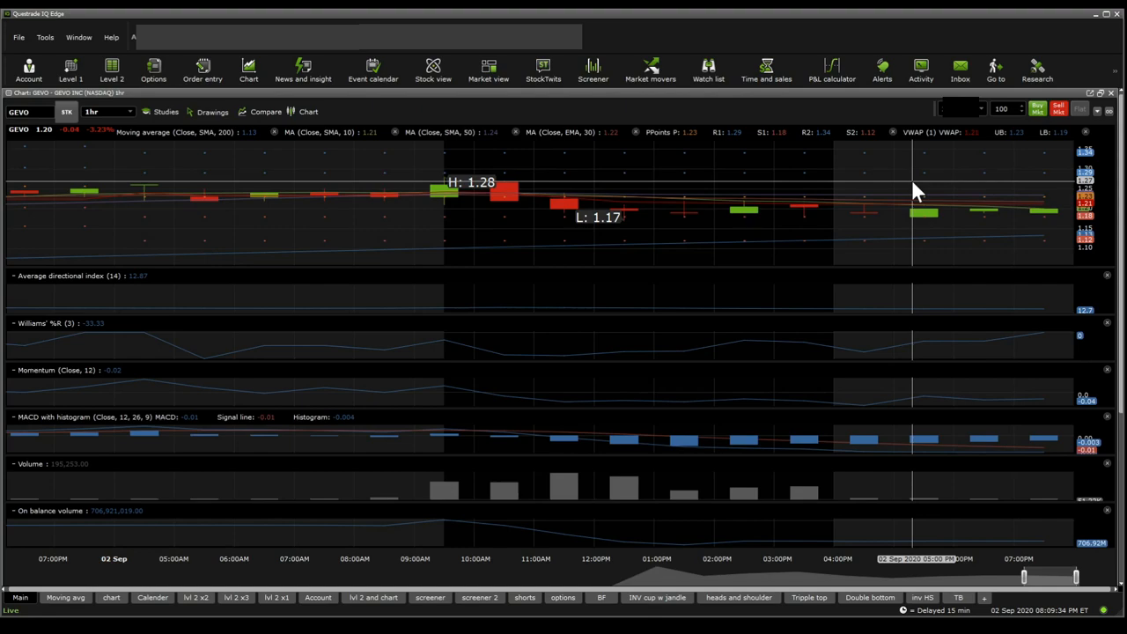
Step: Set the GEVO chart interval from 1d to 1hr to view hourly candles
click(111, 598)
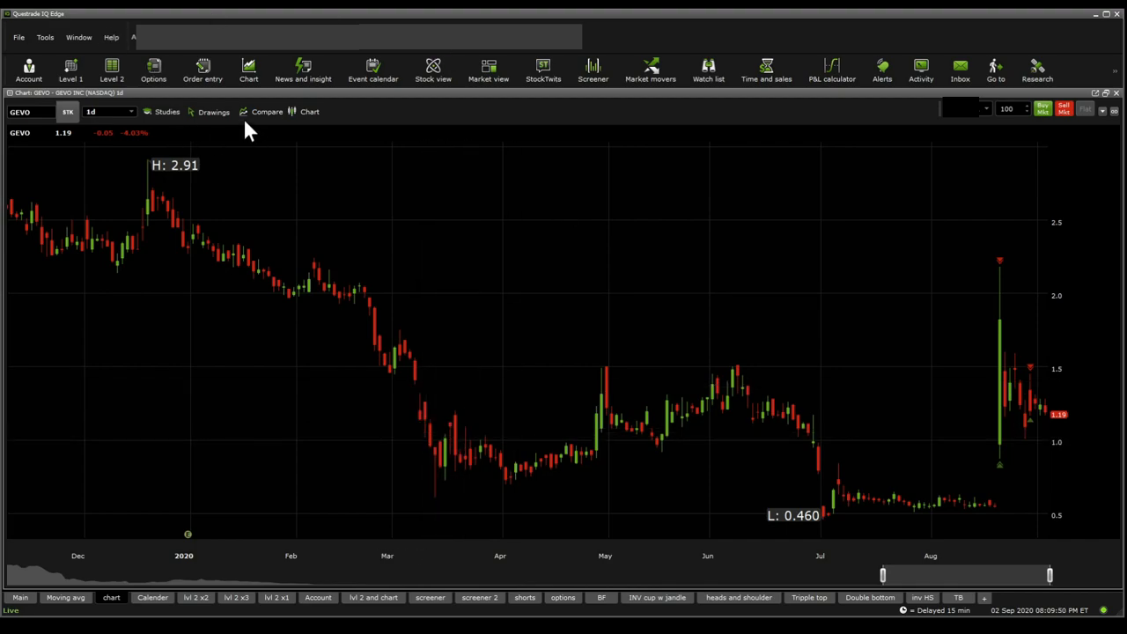
mouse_move(253, 238)
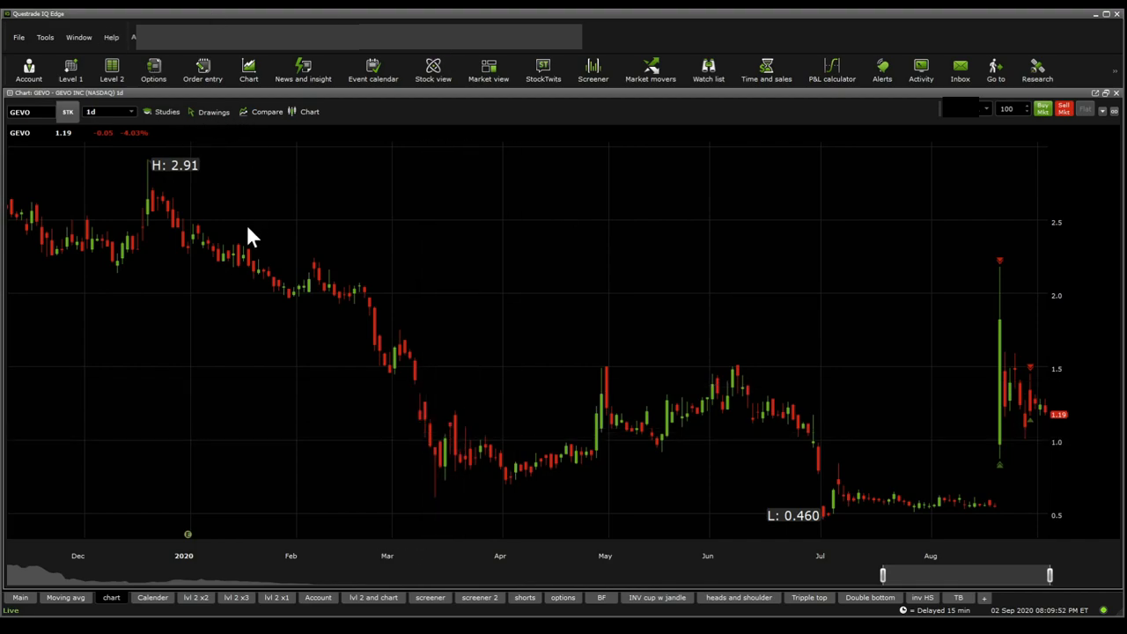
mouse_move(987, 407)
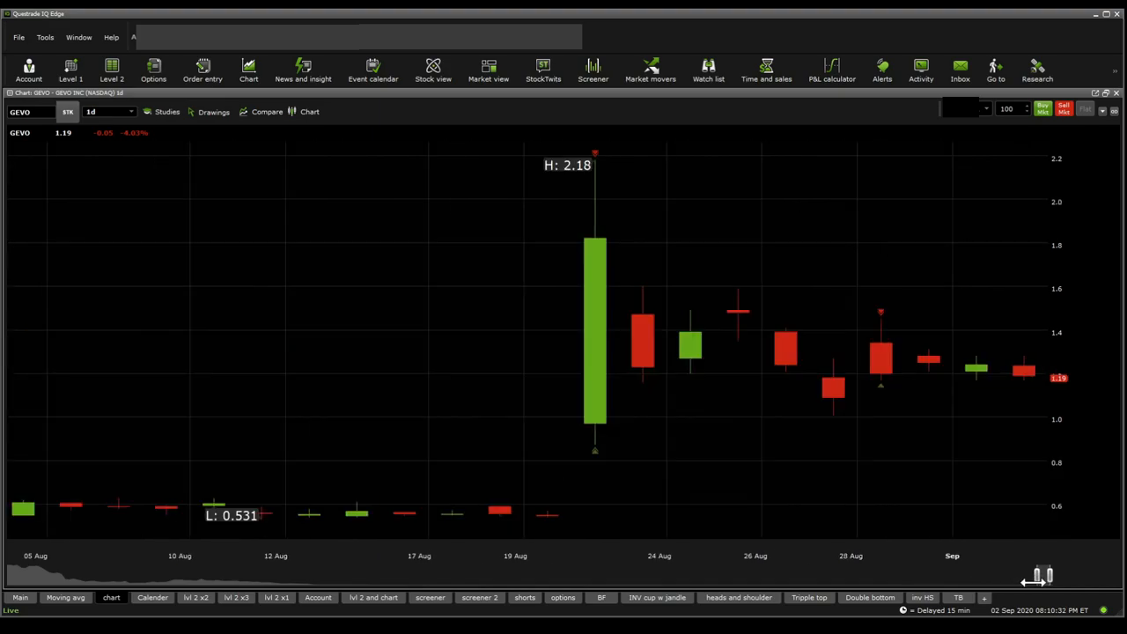
mouse_move(658, 349)
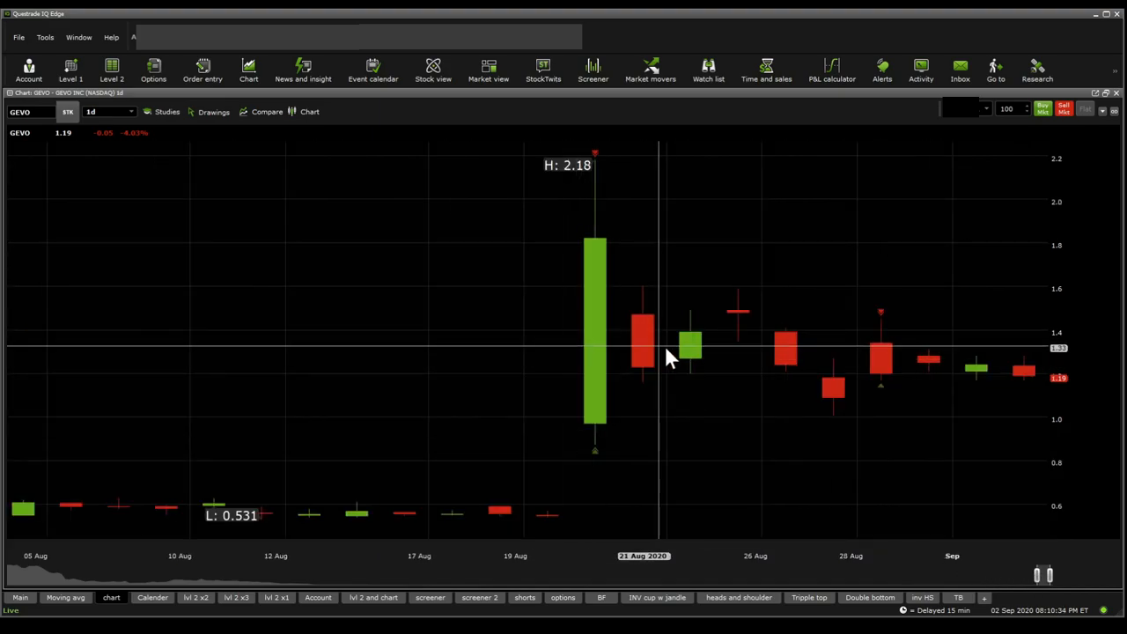
mouse_move(841, 414)
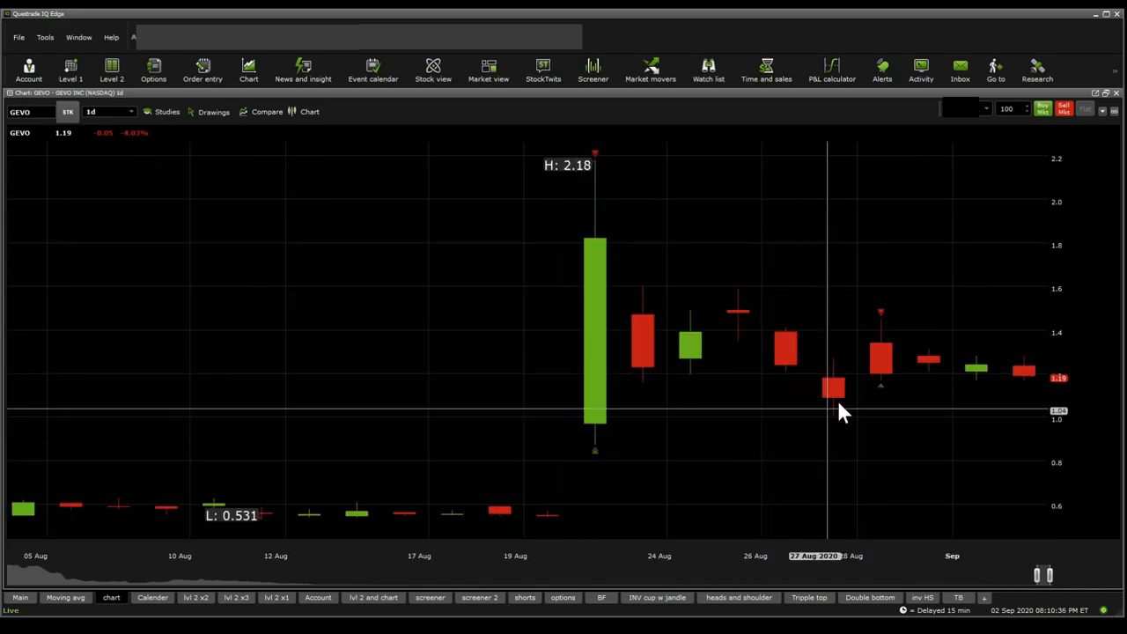
mouse_move(982, 374)
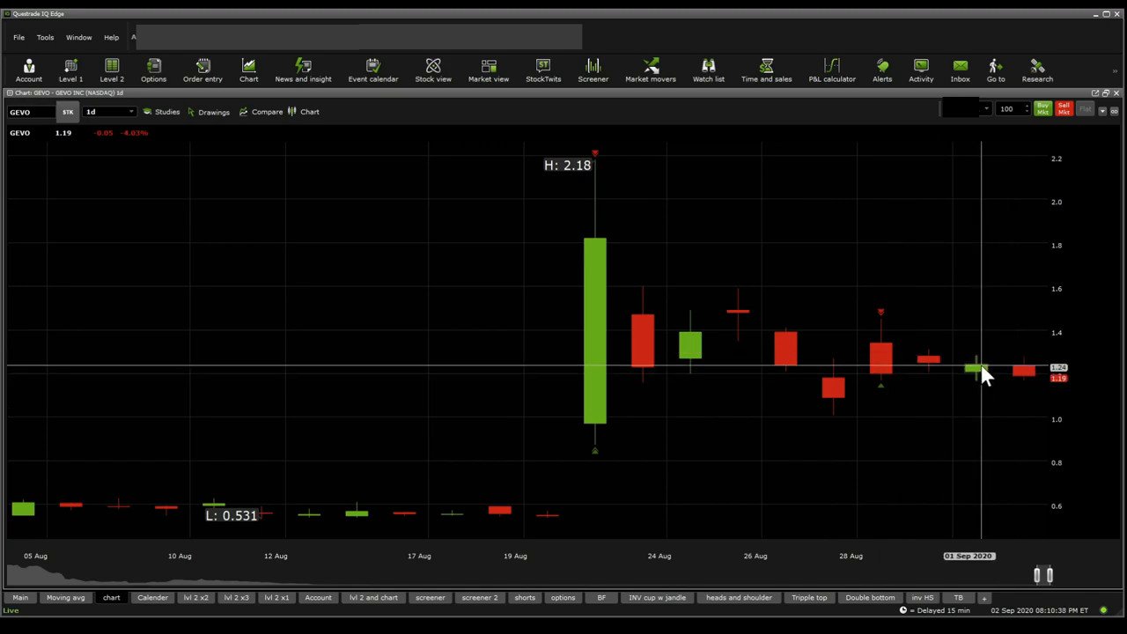
mouse_move(1066, 528)
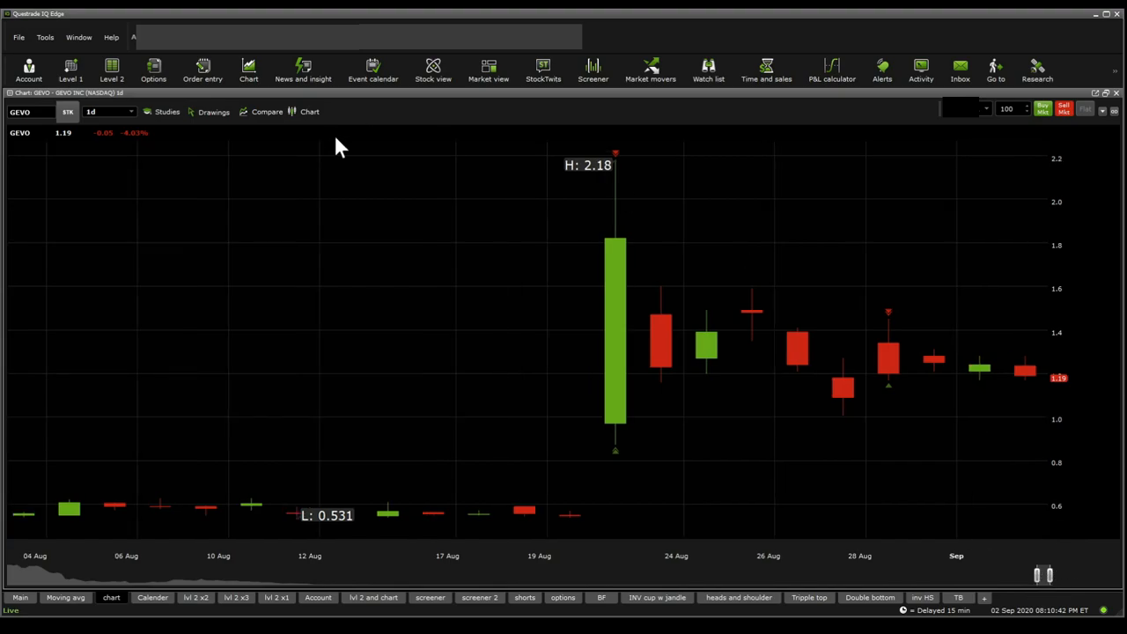
mouse_move(119, 147)
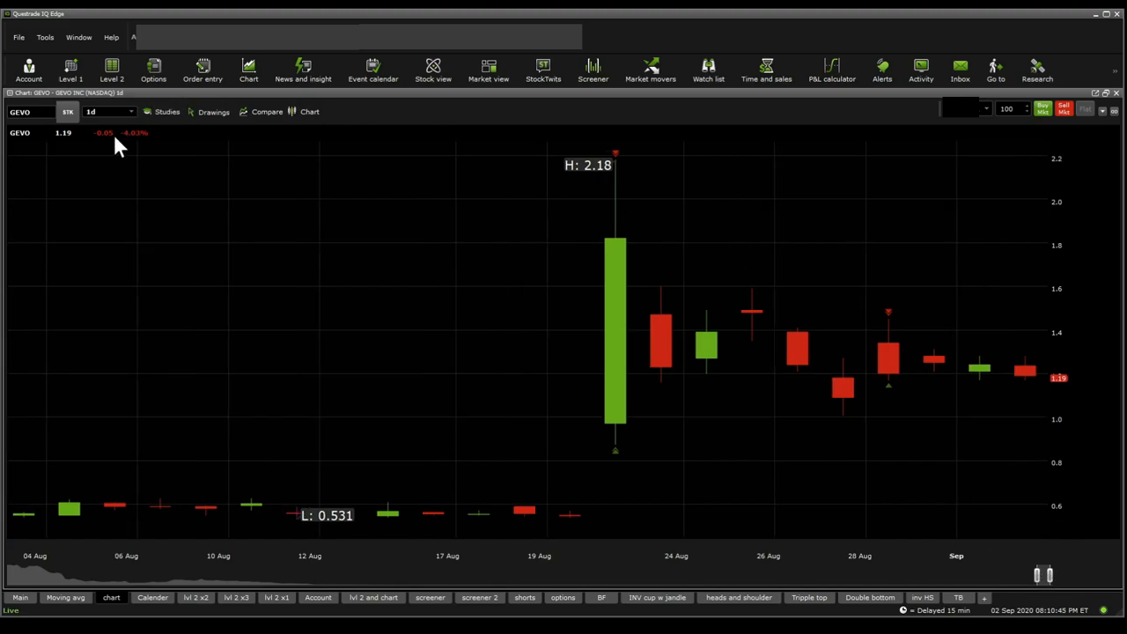
click(109, 111)
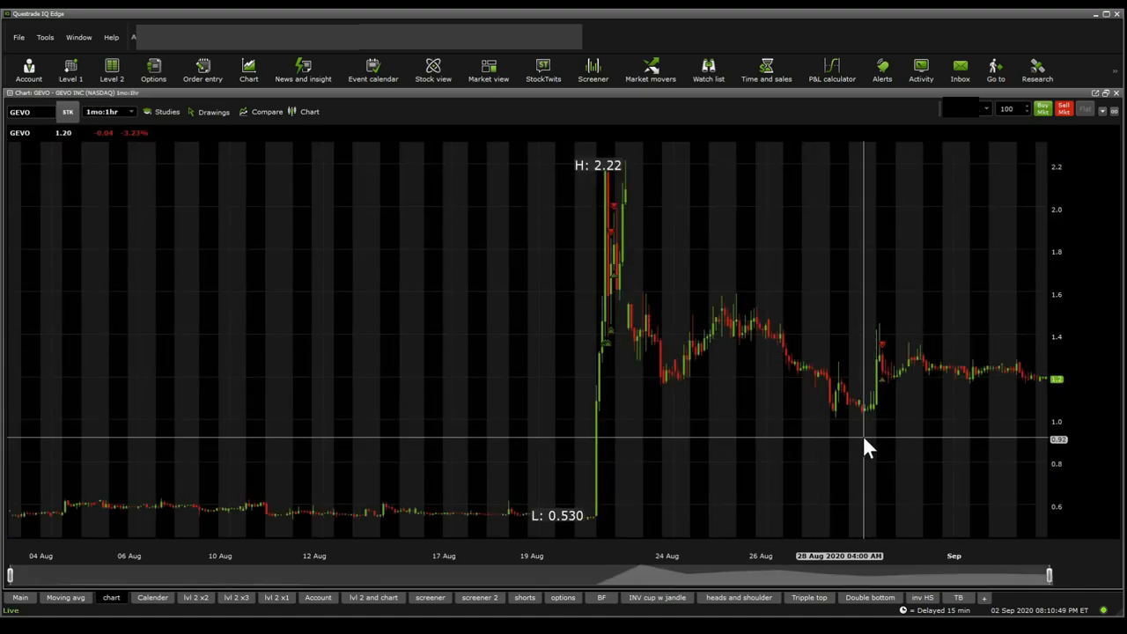
mouse_move(881, 418)
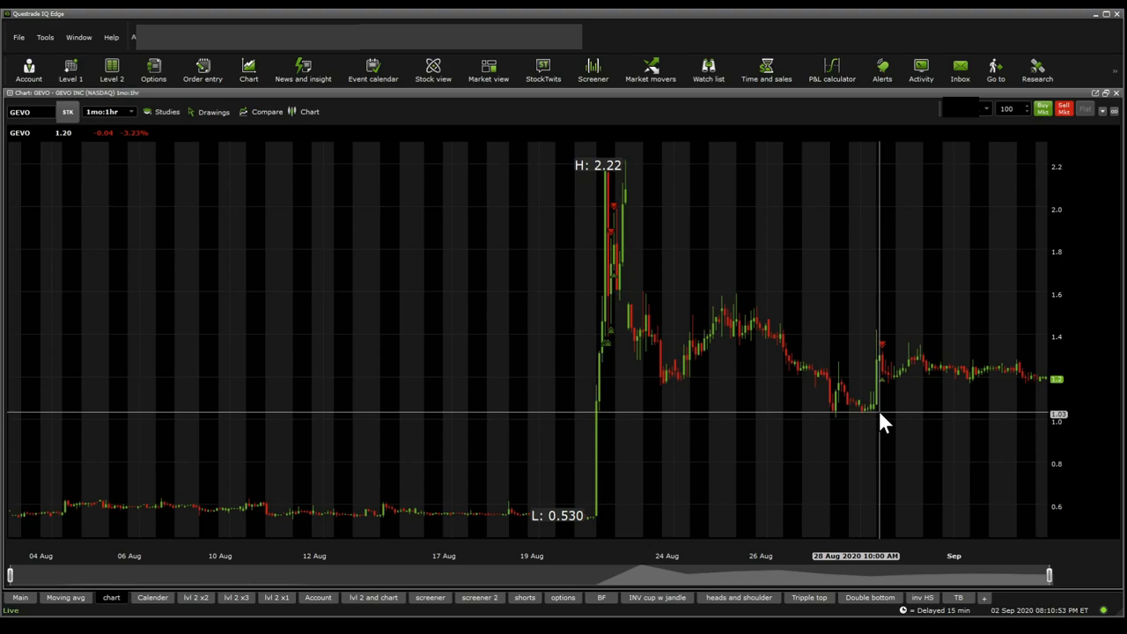
mouse_move(987, 392)
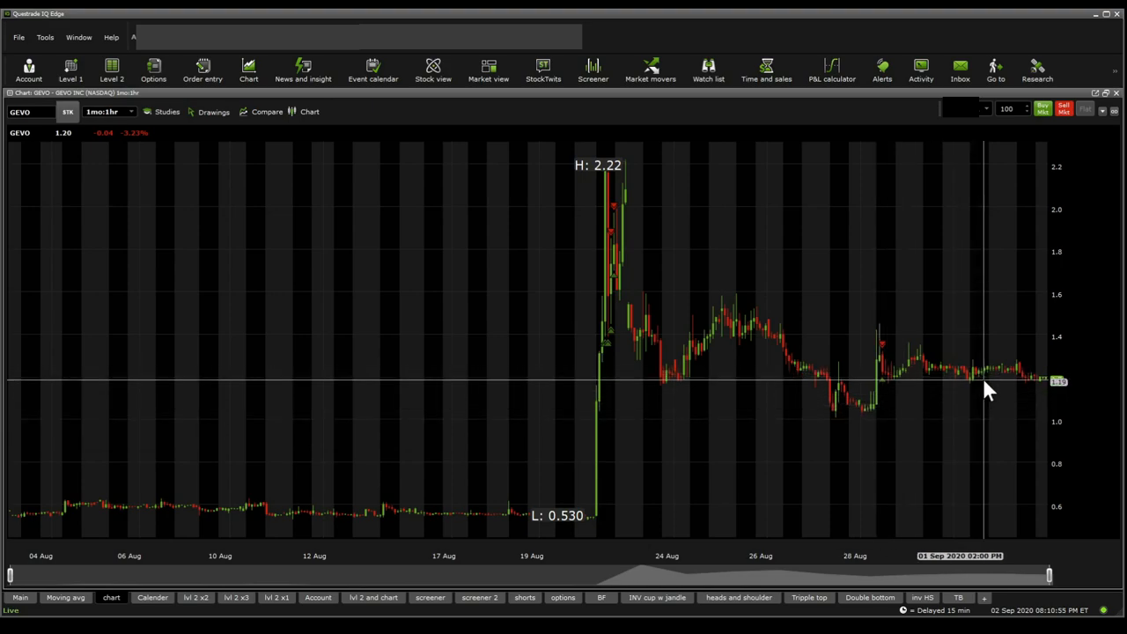
mouse_move(980, 325)
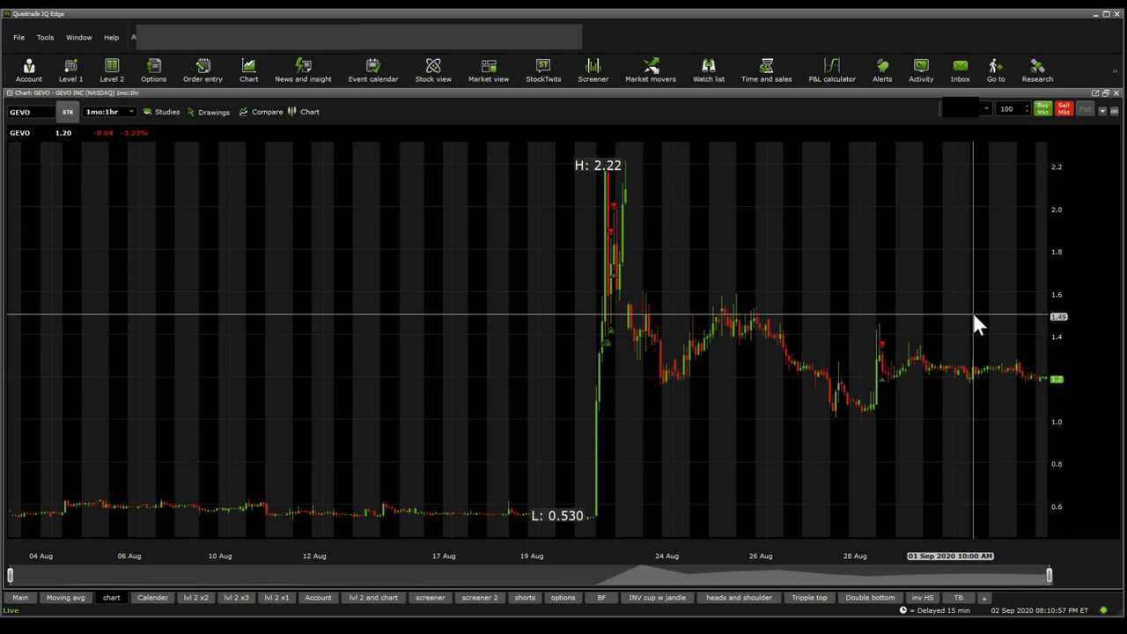
mouse_move(969, 329)
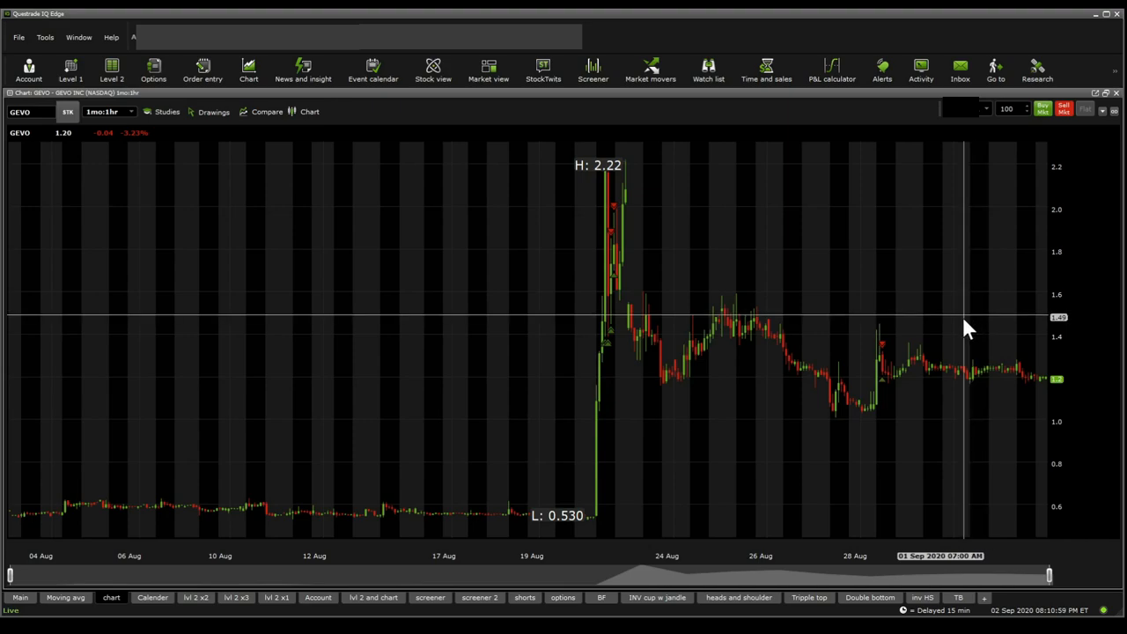
mouse_move(993, 392)
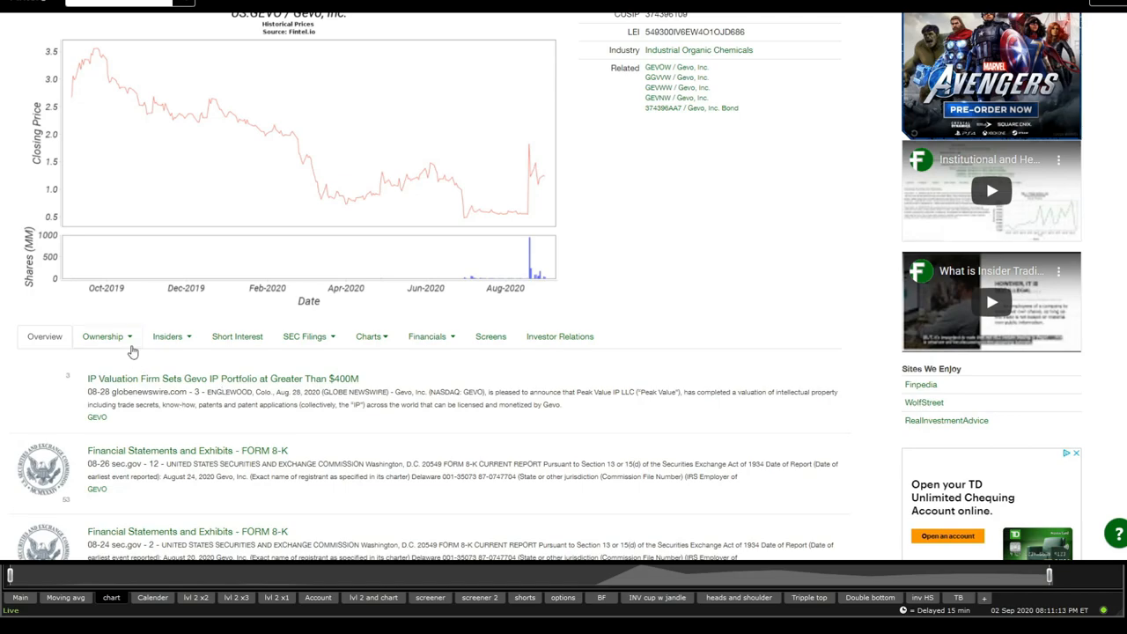
Step: Show Fintel's Ownership menu for Gevo, listing institutional owners, funds and ETFs
click(103, 336)
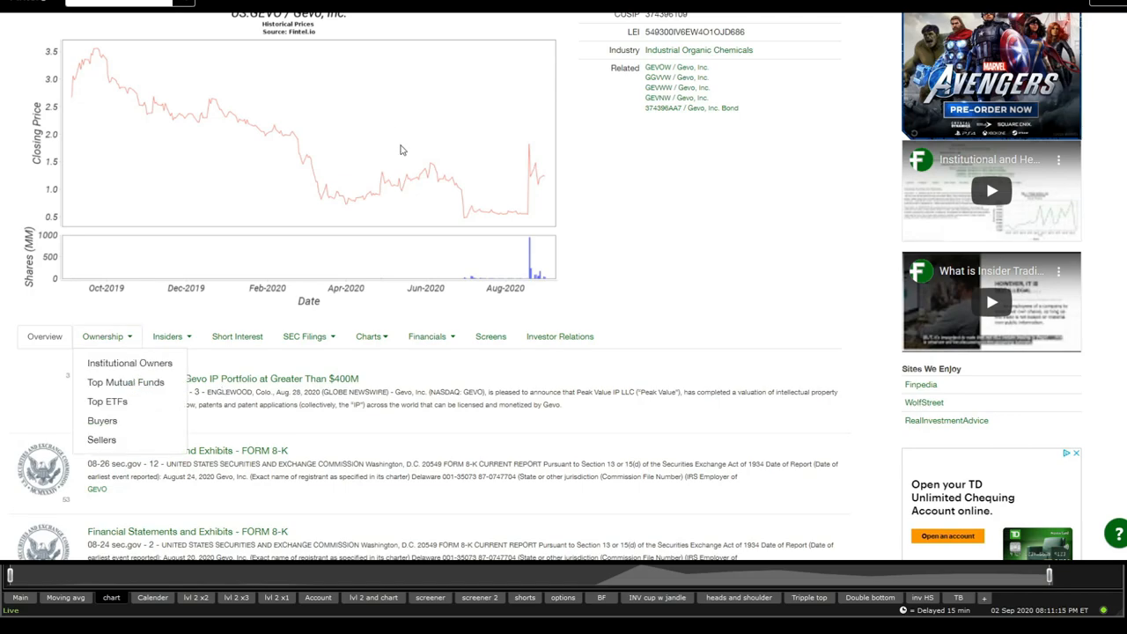
mouse_move(235, 369)
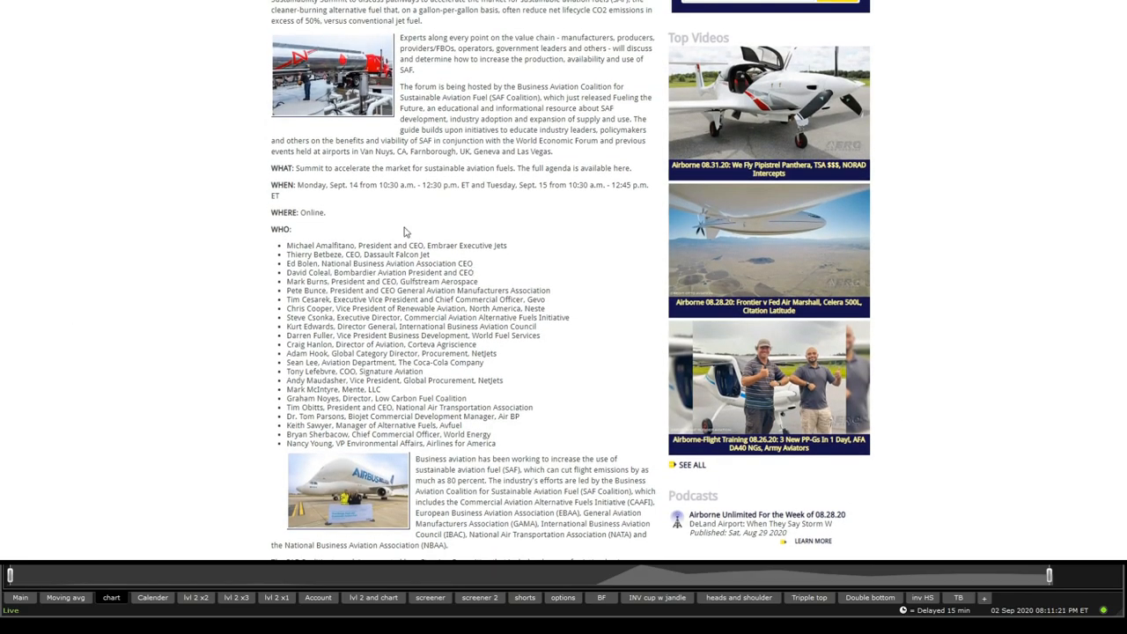
mouse_move(382, 199)
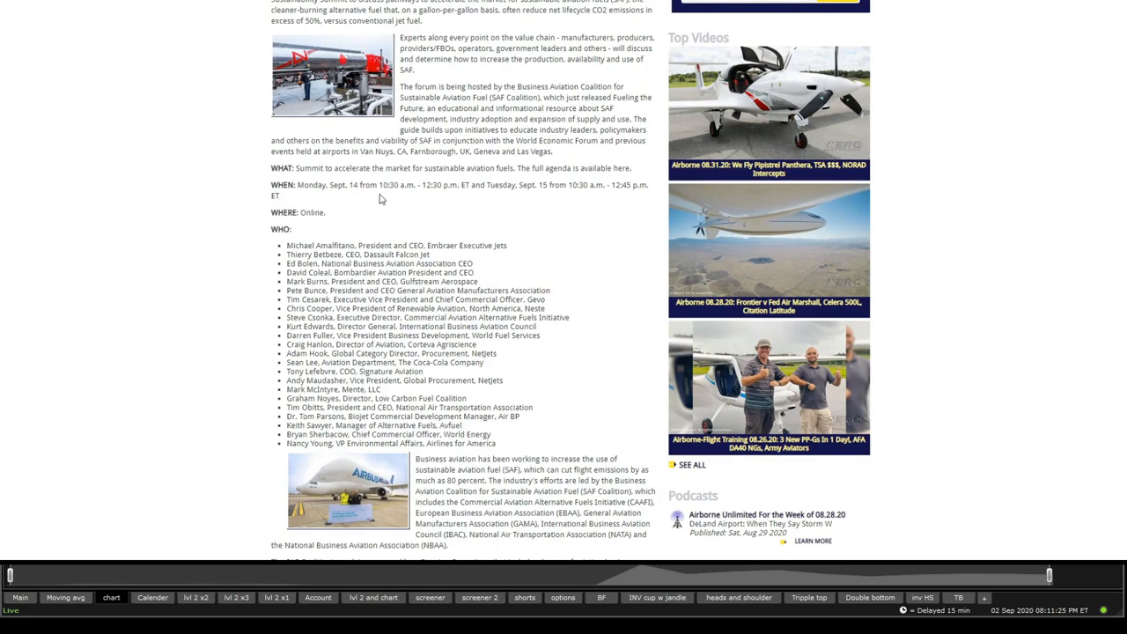
mouse_move(519, 199)
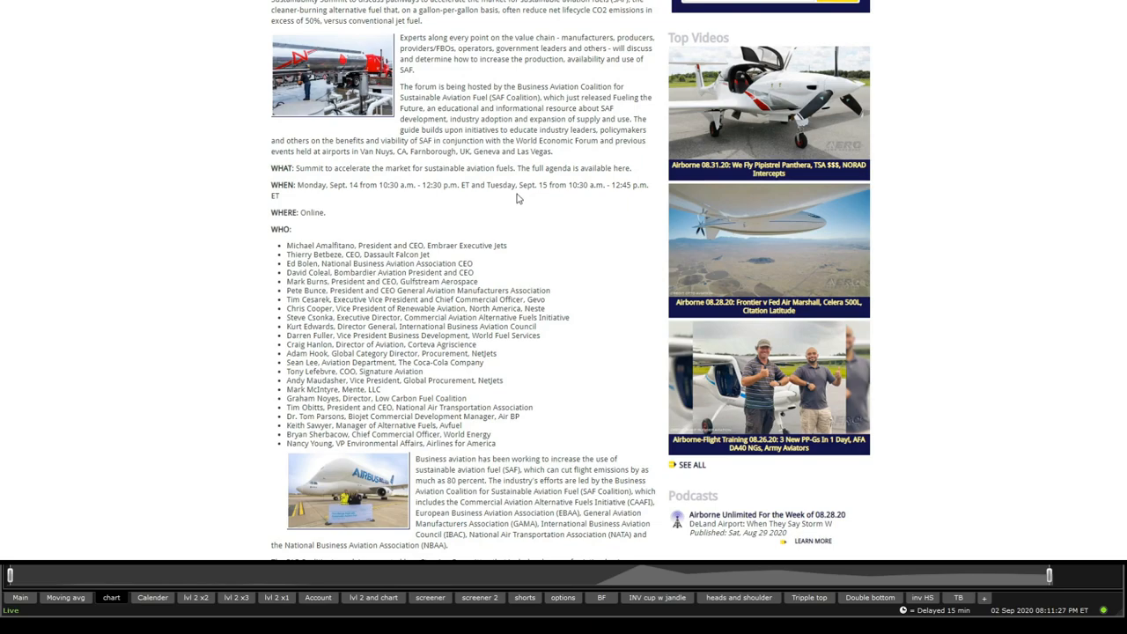
Step: Select Gevo's Tim Cesarek speaker entry in the sustainable fuels summit article
double_click(528, 185)
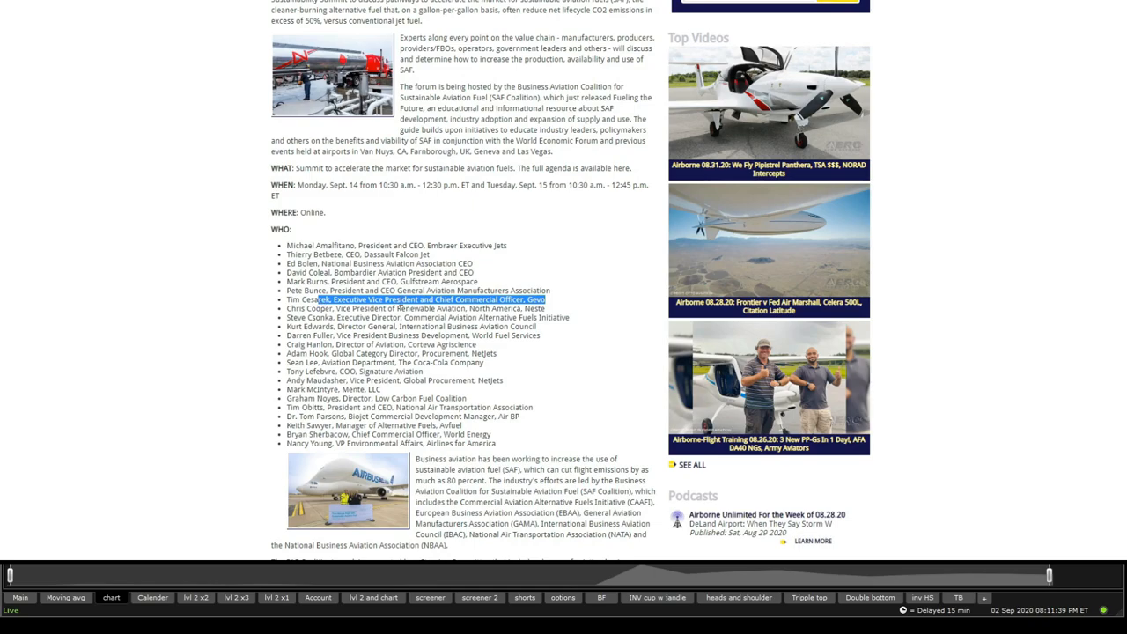
scroll(up, 3)
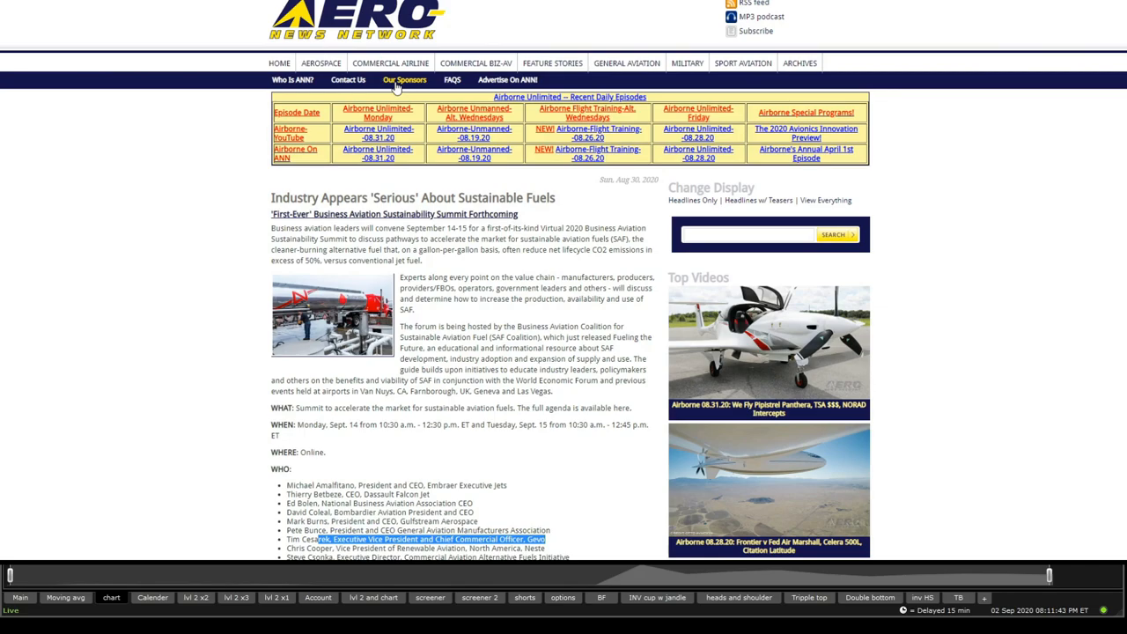
scroll(down, 3)
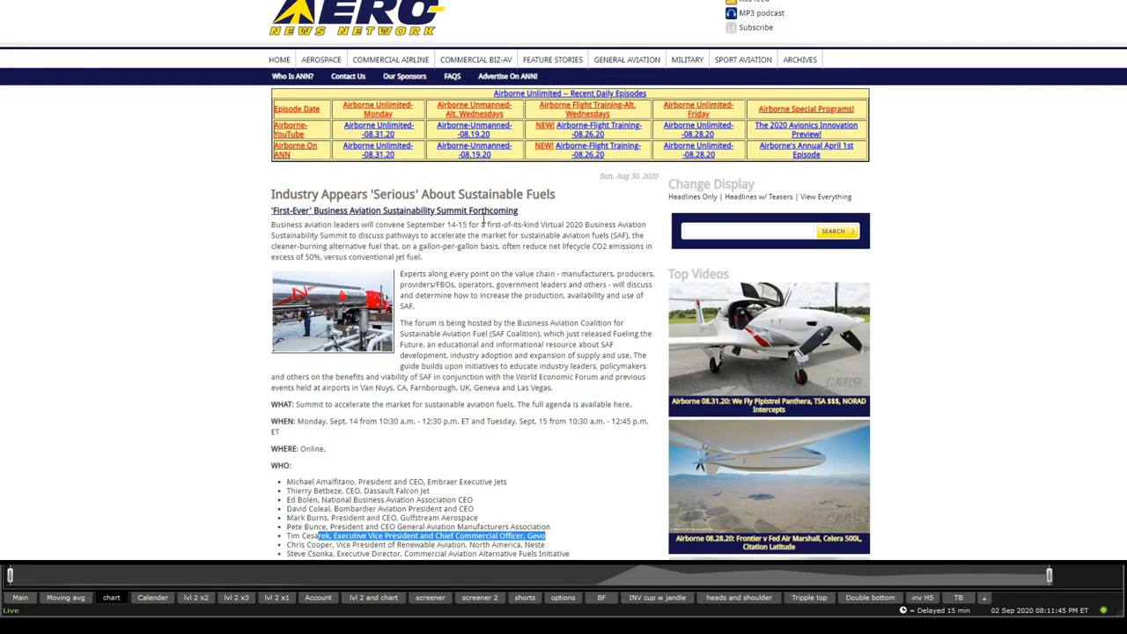
scroll(down, 3)
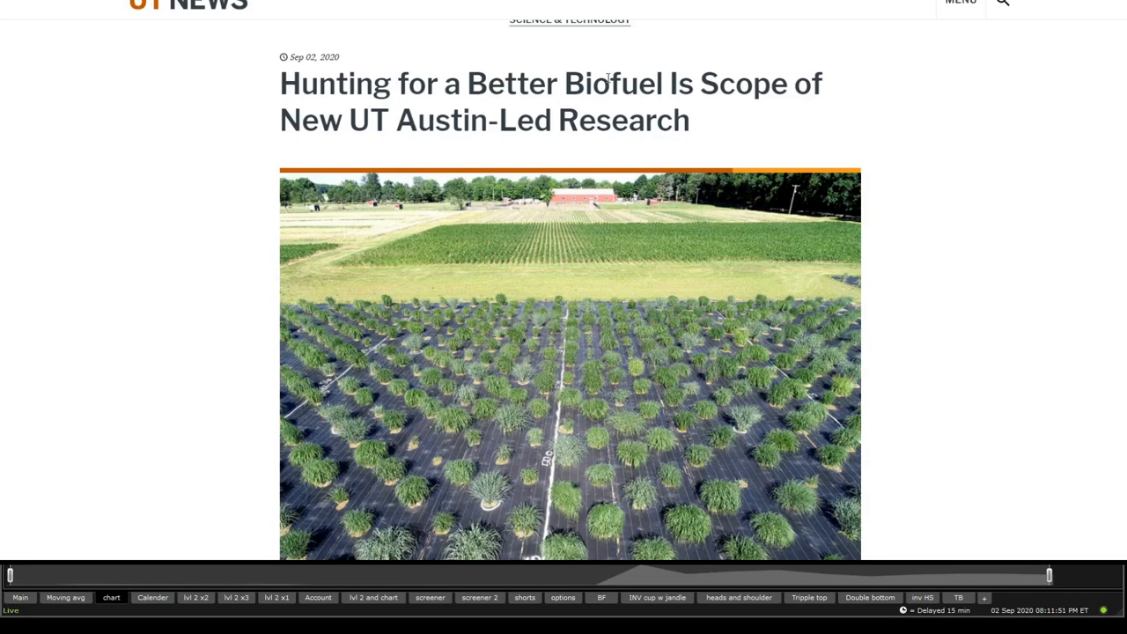
mouse_move(482, 130)
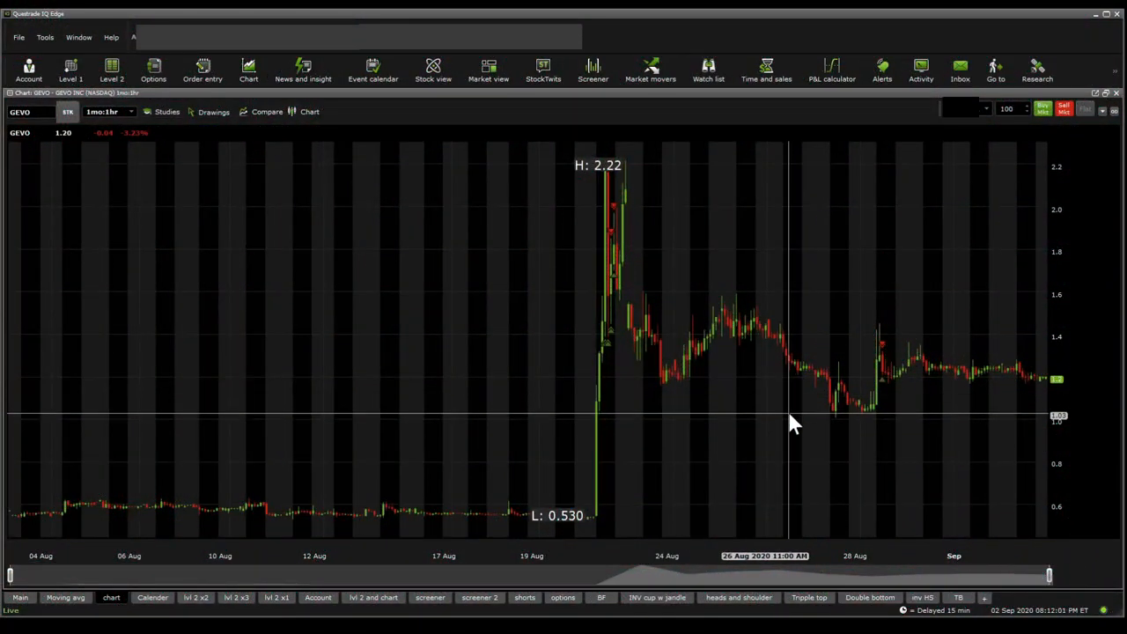
mouse_move(969, 394)
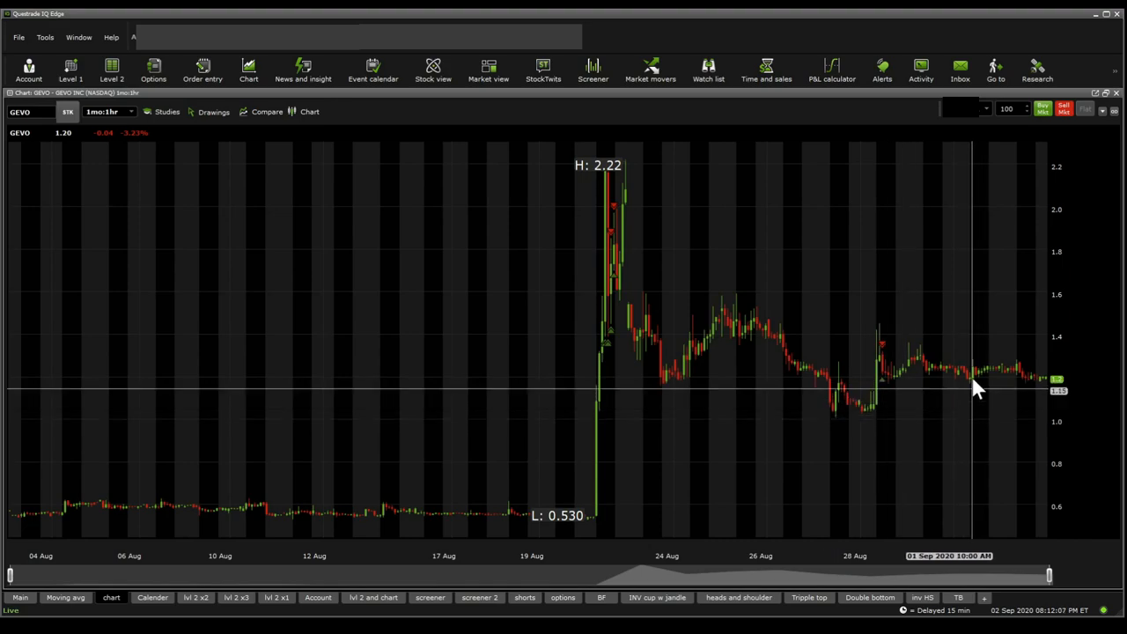
mouse_move(950, 299)
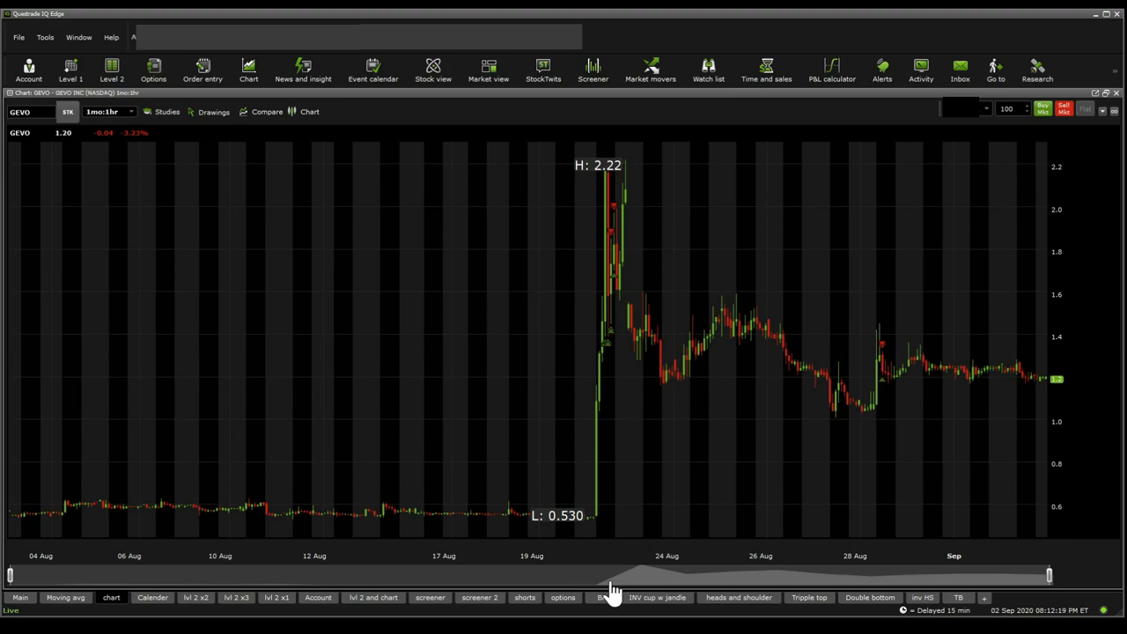
mouse_move(735, 336)
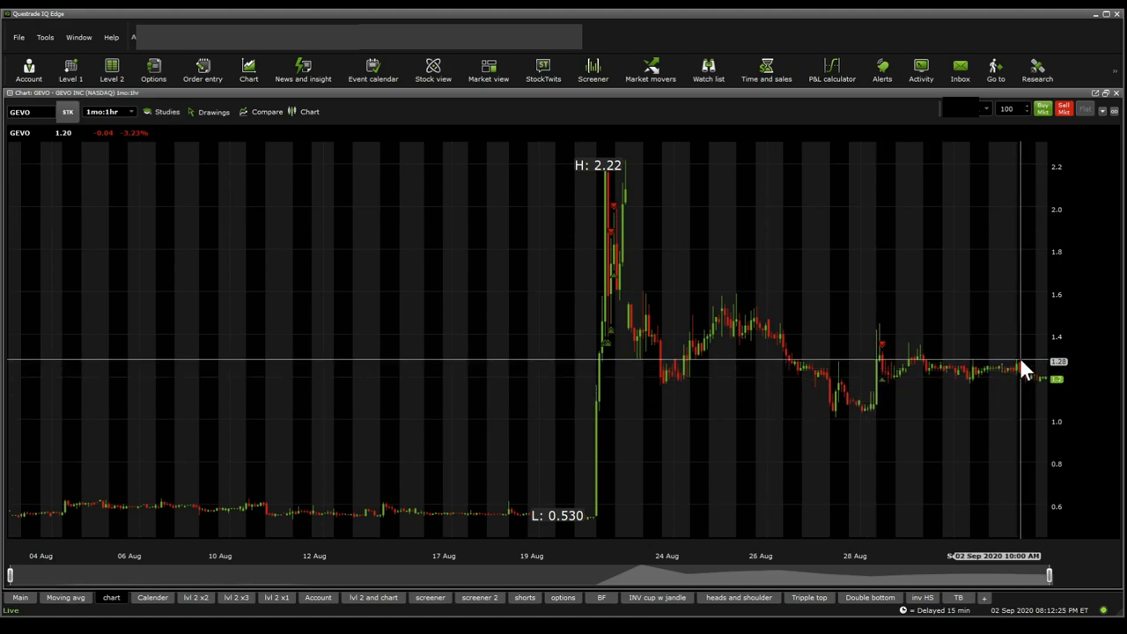
mouse_move(1021, 370)
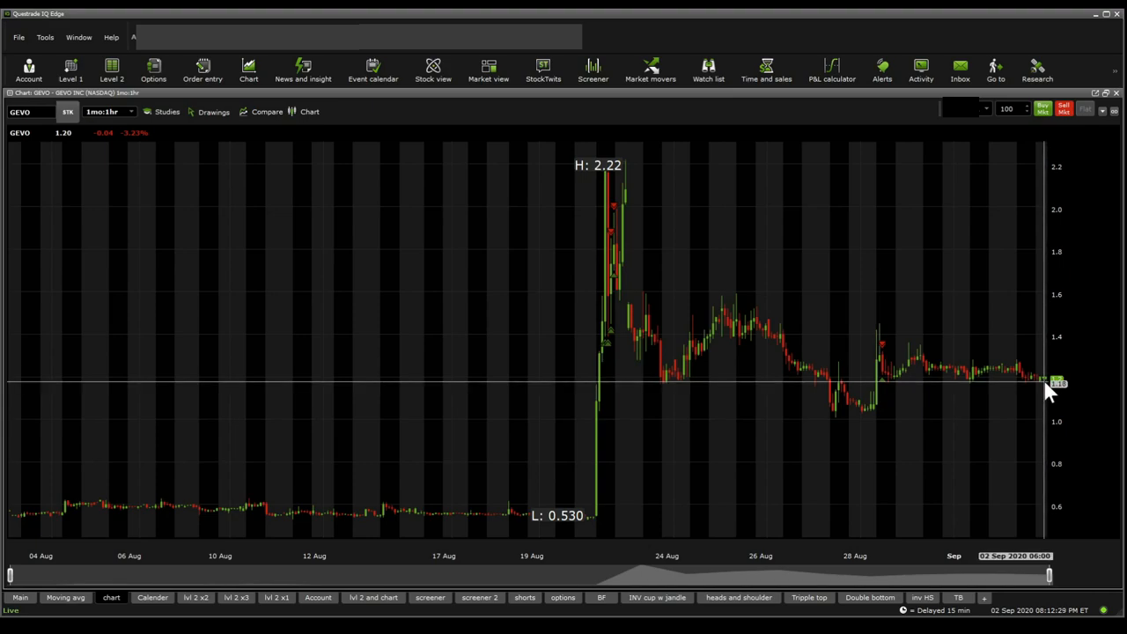
mouse_move(69, 609)
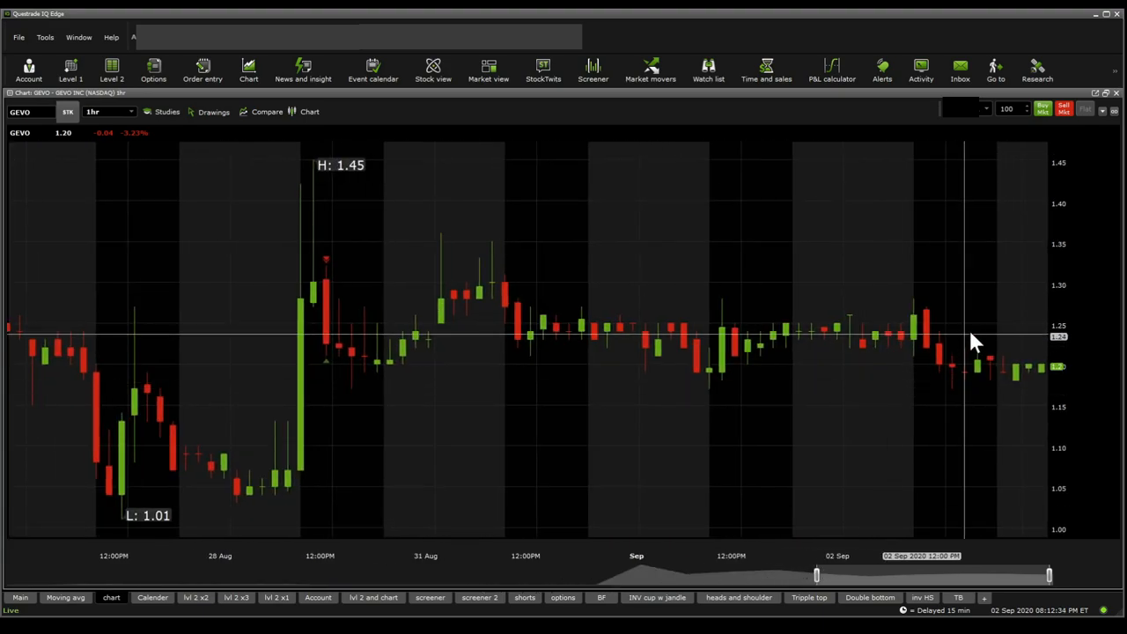
mouse_move(1008, 410)
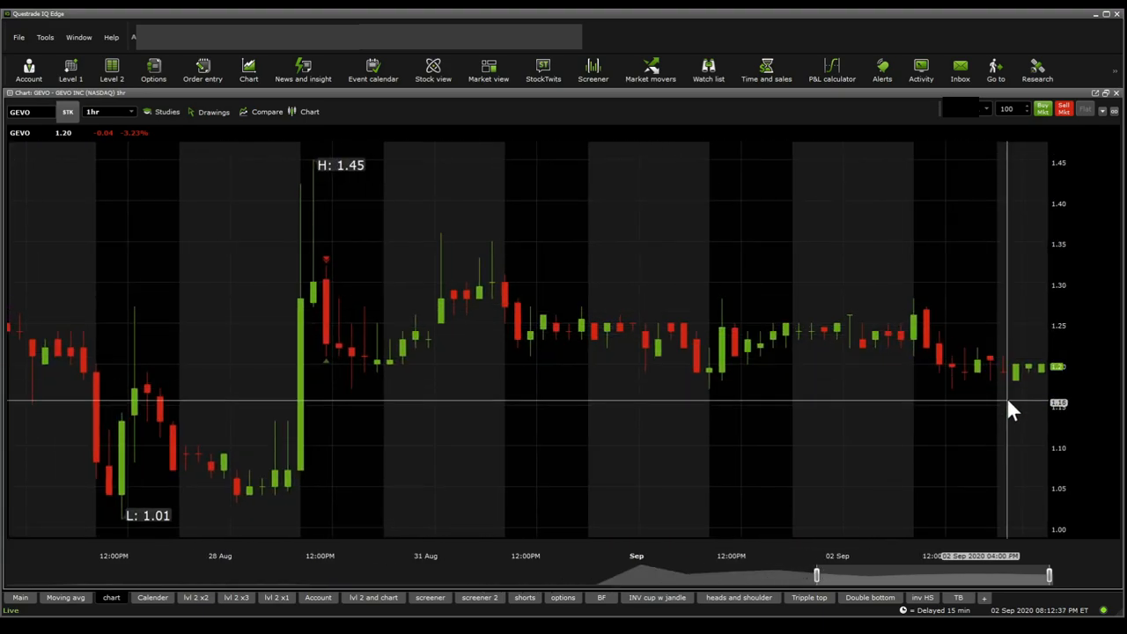
mouse_move(1011, 396)
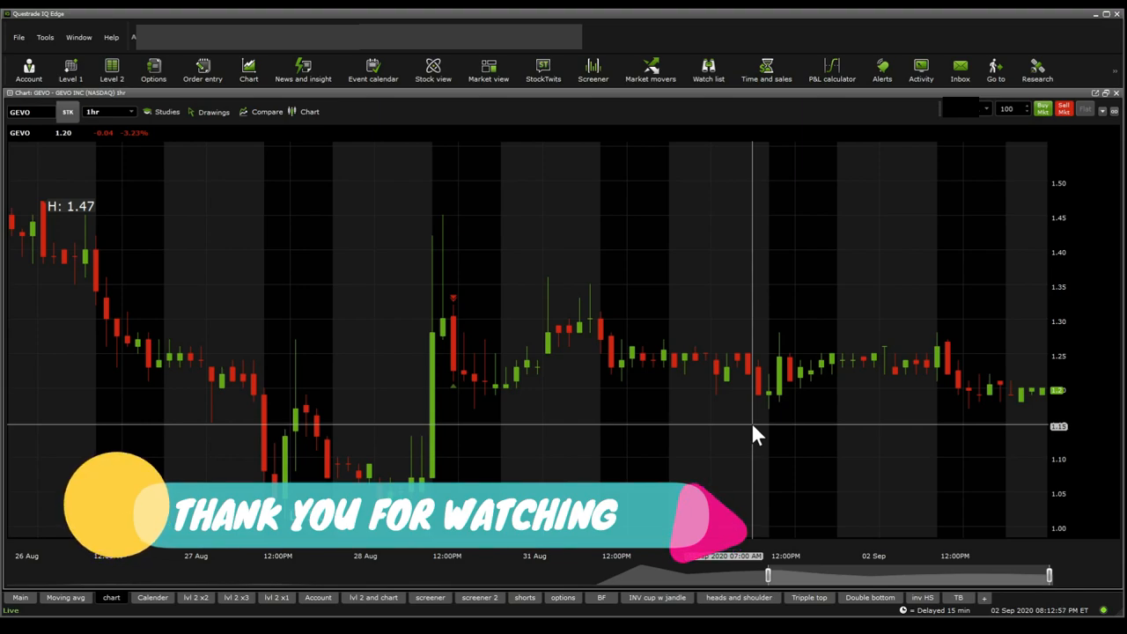
mouse_move(256, 577)
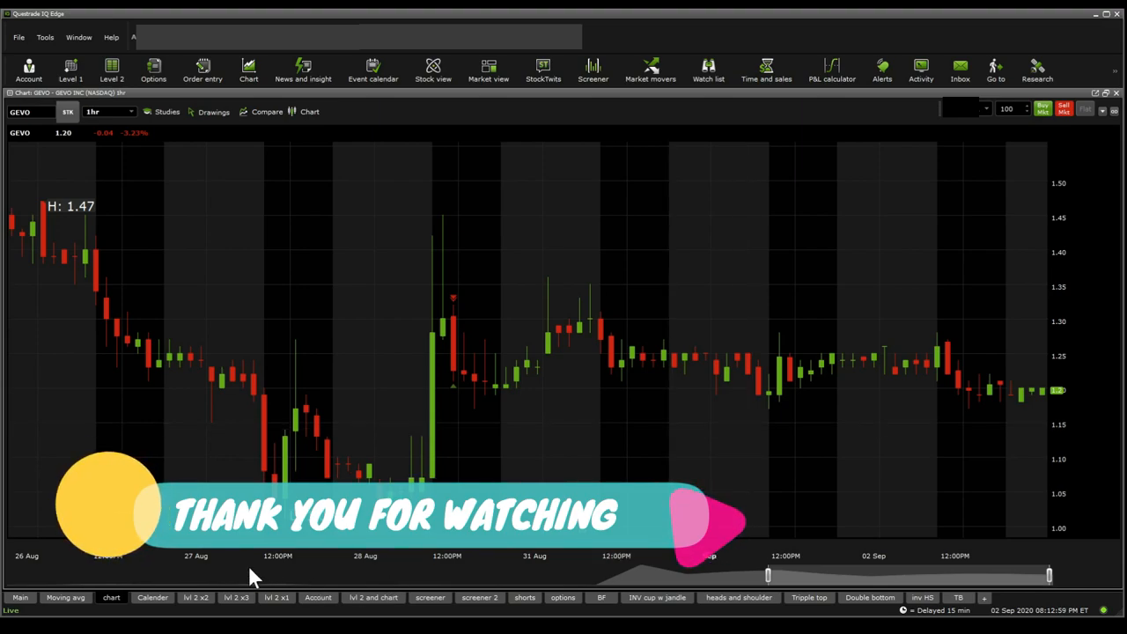